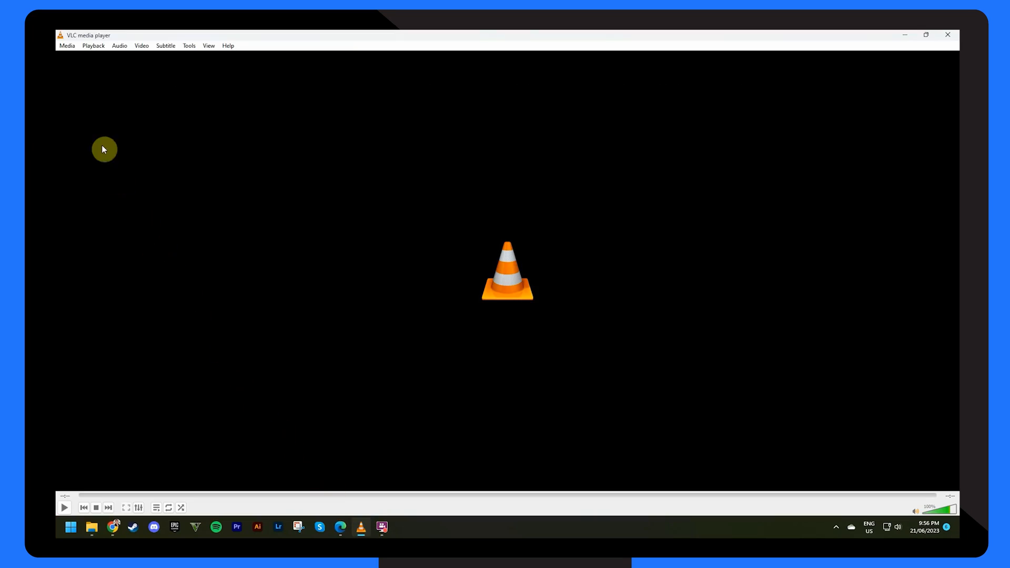
# Choose Corrupt video.mkv from the Corrupt Files folder as the file to convert.
pyautogui.click(67, 45)
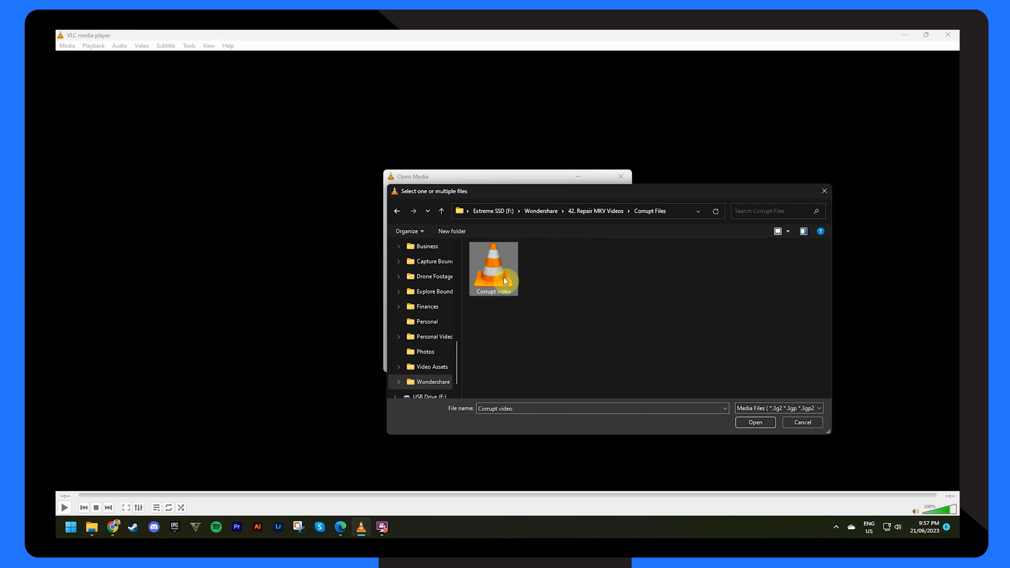
pyautogui.click(754, 423)
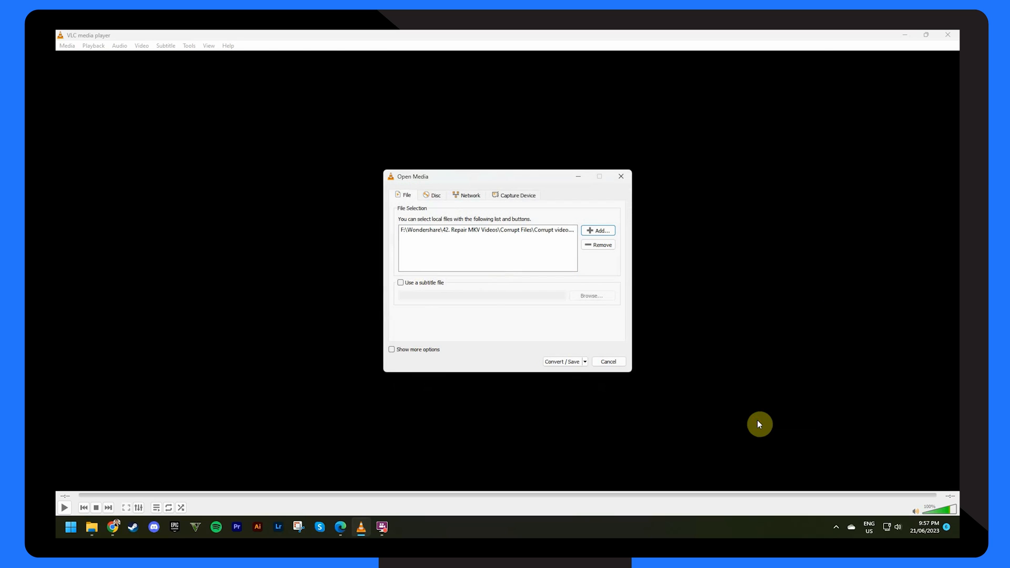
pyautogui.click(561, 361)
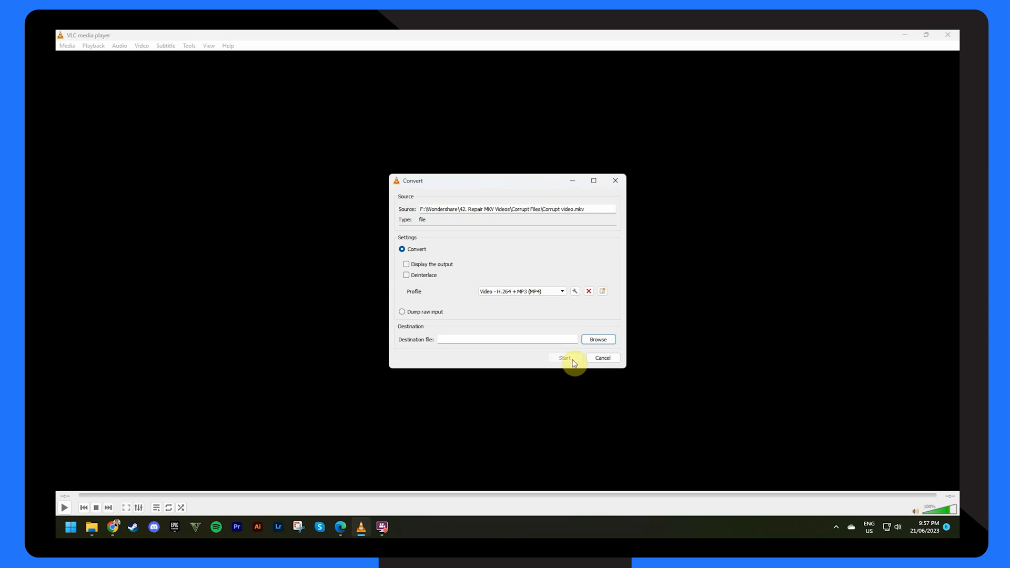
# Save the output as Corrupt video 2 using the H.264 + MP3 profile with MKV encapsulation.
pyautogui.click(598, 340)
pyautogui.write('Corrupt video 2')
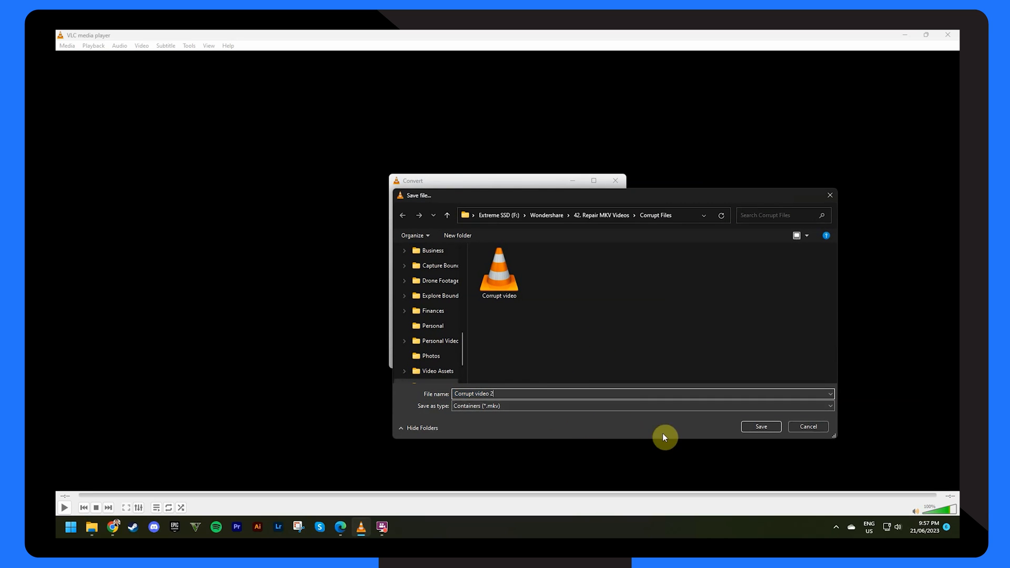
pyautogui.click(760, 426)
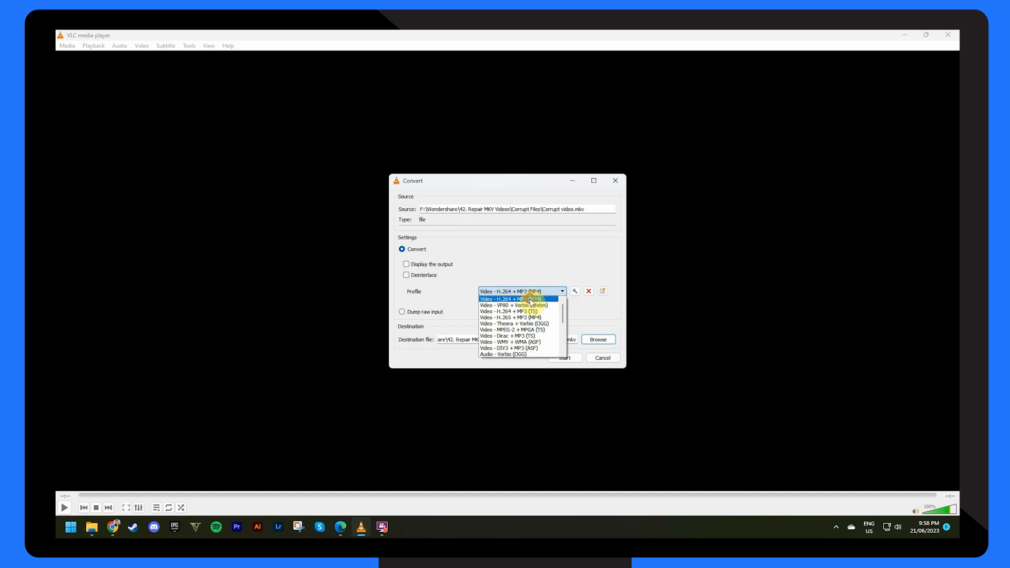
pyautogui.click(519, 299)
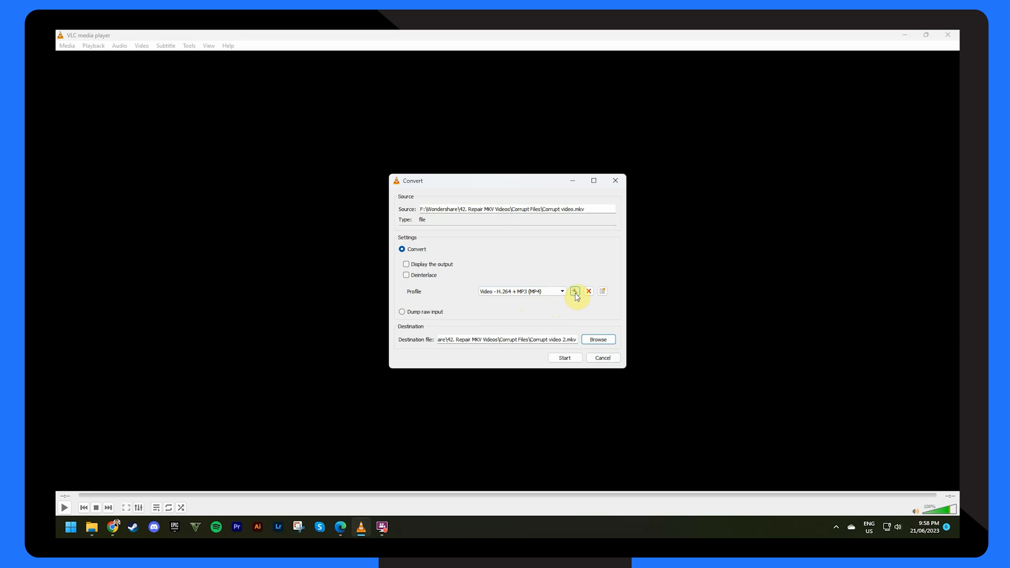
pyautogui.click(575, 292)
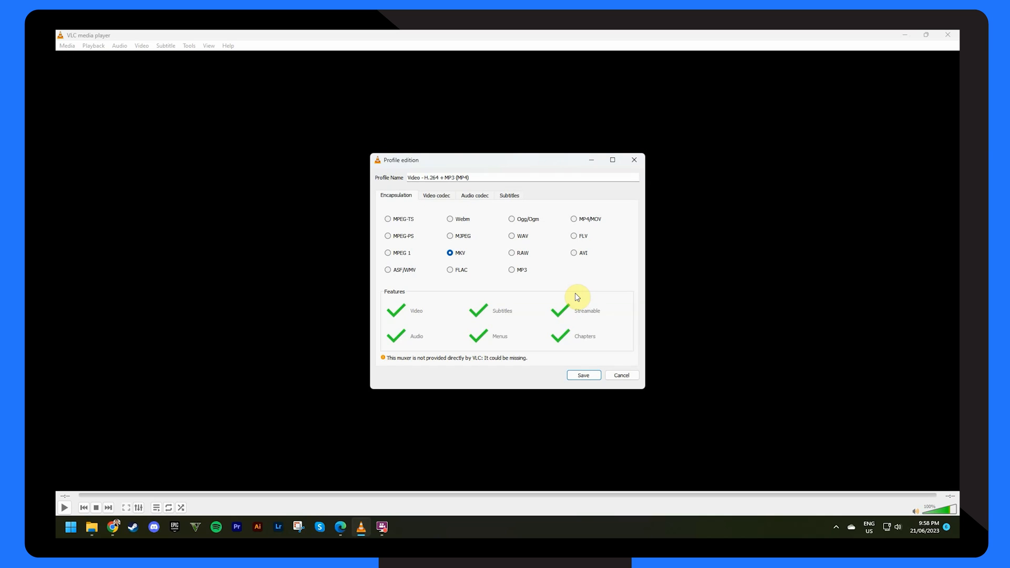
pyautogui.click(582, 375)
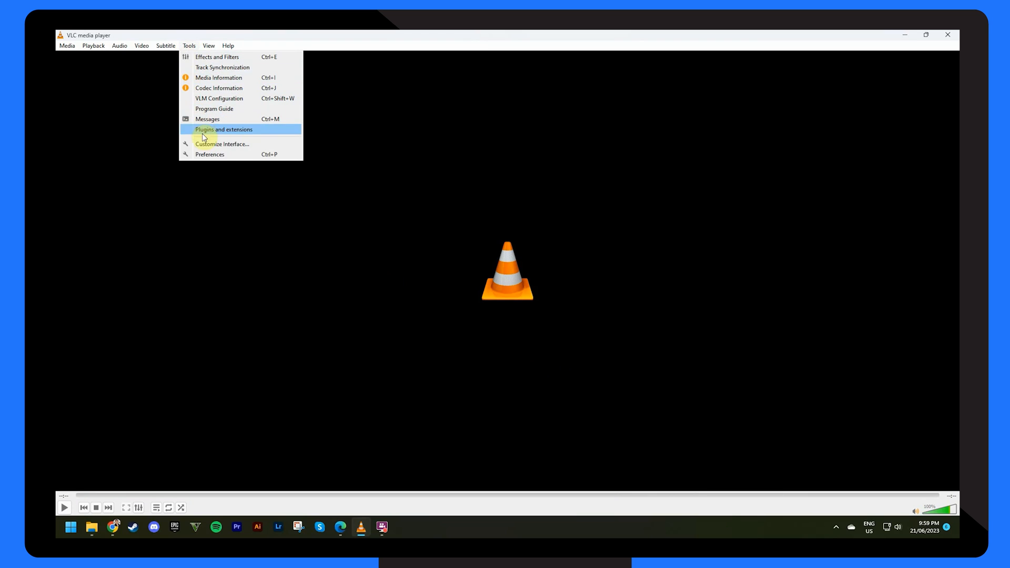
# In Input / Codecs preferences, set damaged or incomplete files to Always fix and save.
pyautogui.click(209, 154)
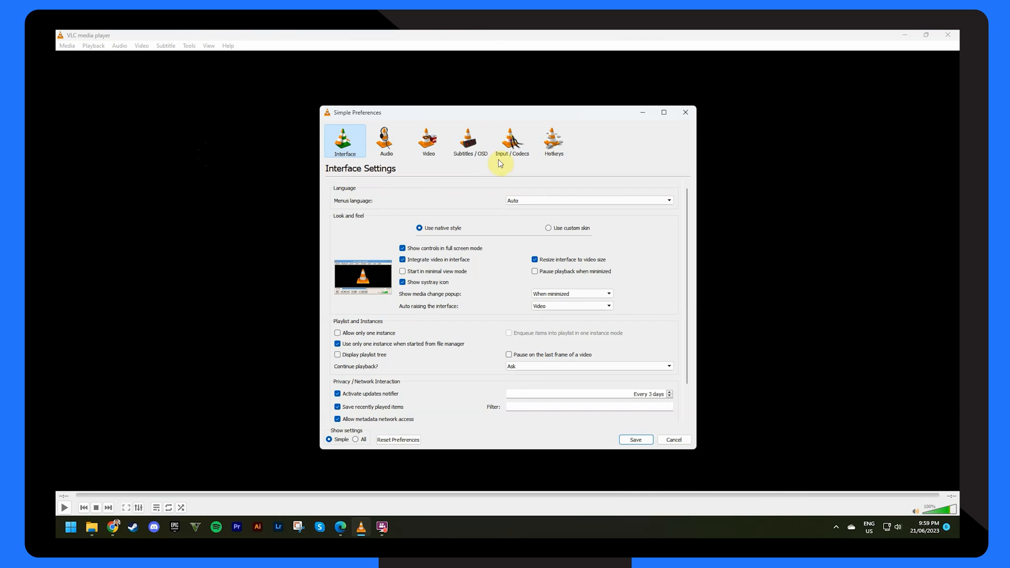
pyautogui.click(513, 140)
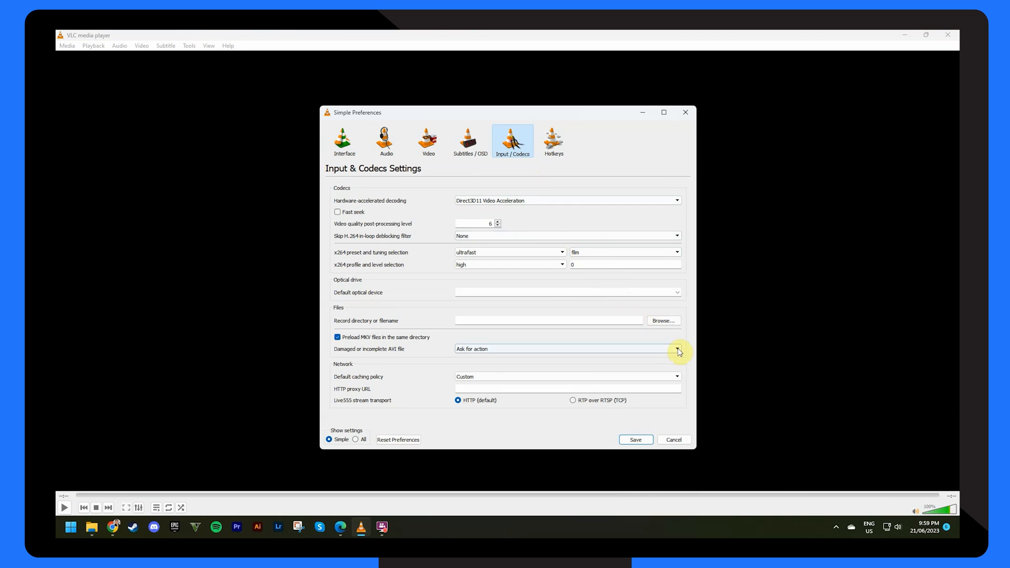
pyautogui.click(677, 350)
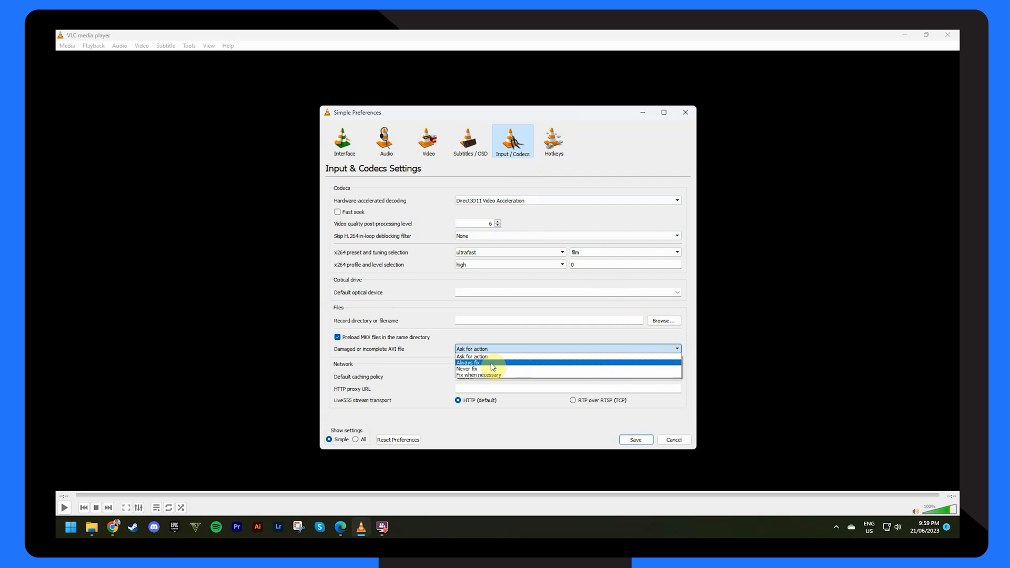
pyautogui.click(467, 362)
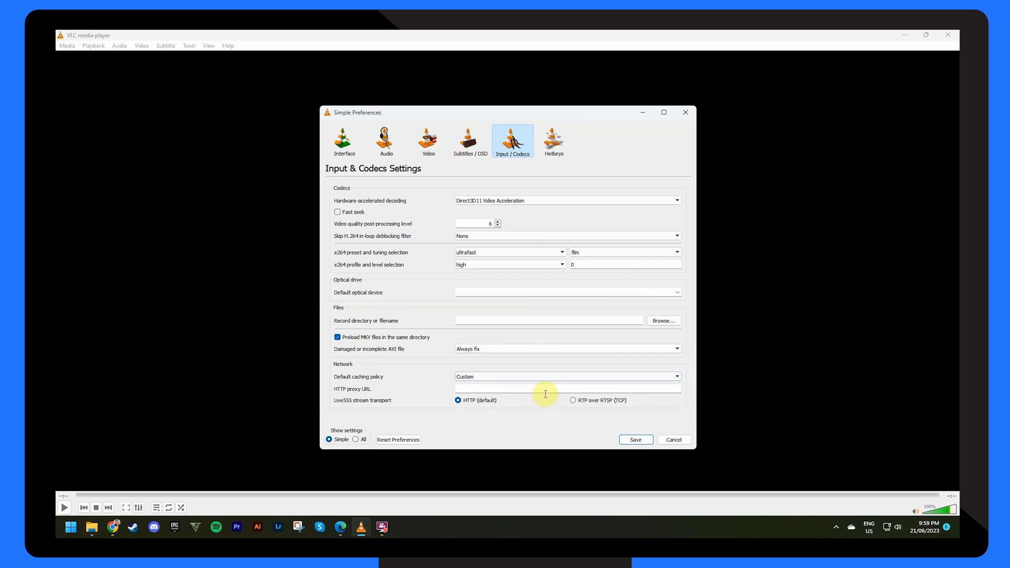
pyautogui.click(634, 440)
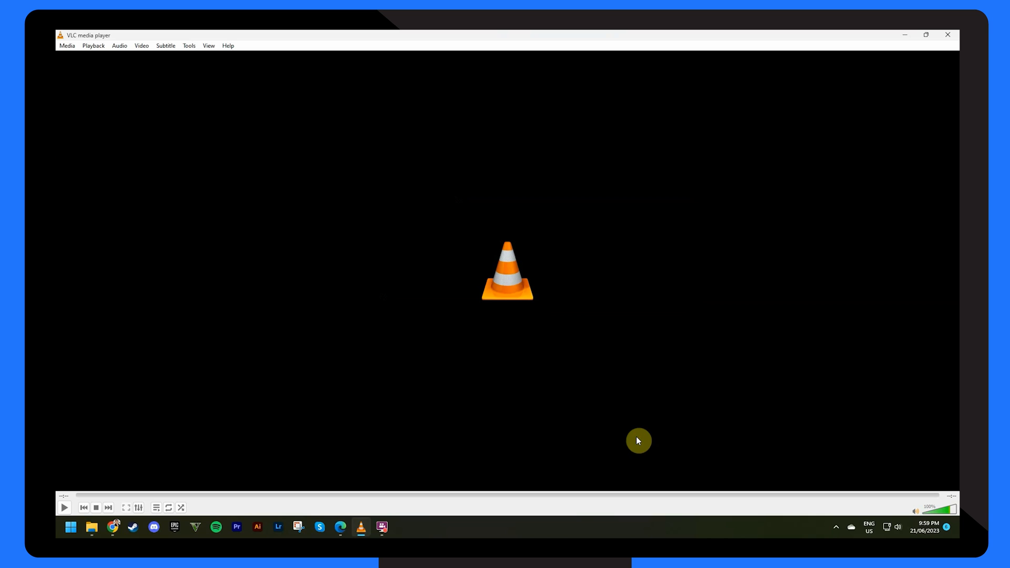
# Open Corrupt video 2 from the Corrupt Files folder with another player via Open with.
pyautogui.click(92, 527)
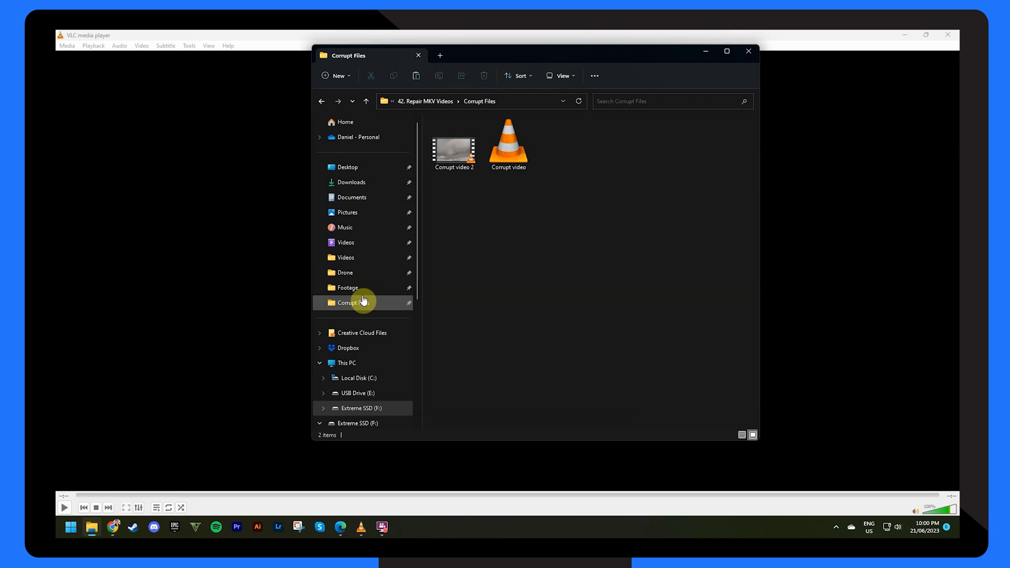
pyautogui.rightClick(507, 143)
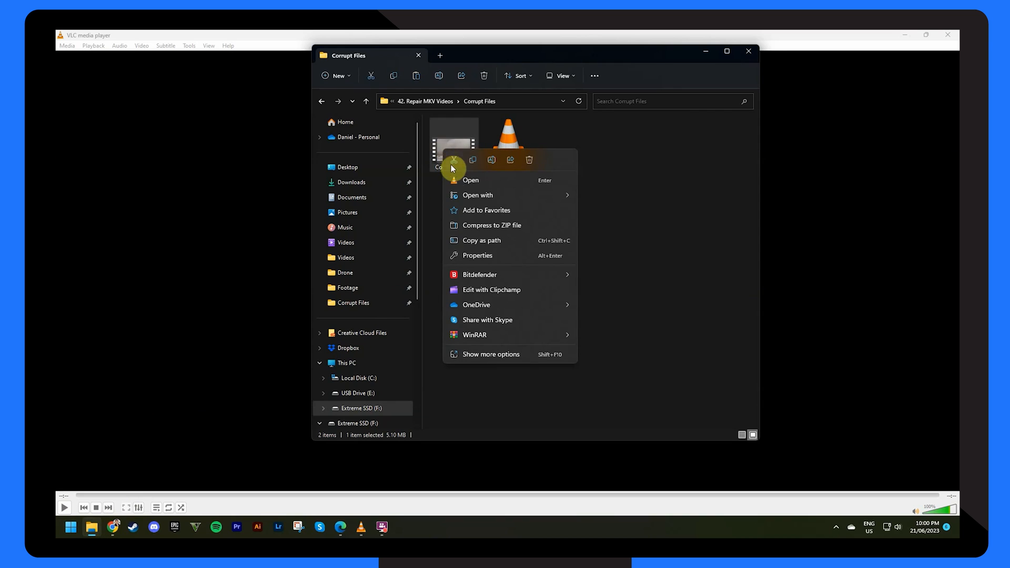
pyautogui.click(478, 196)
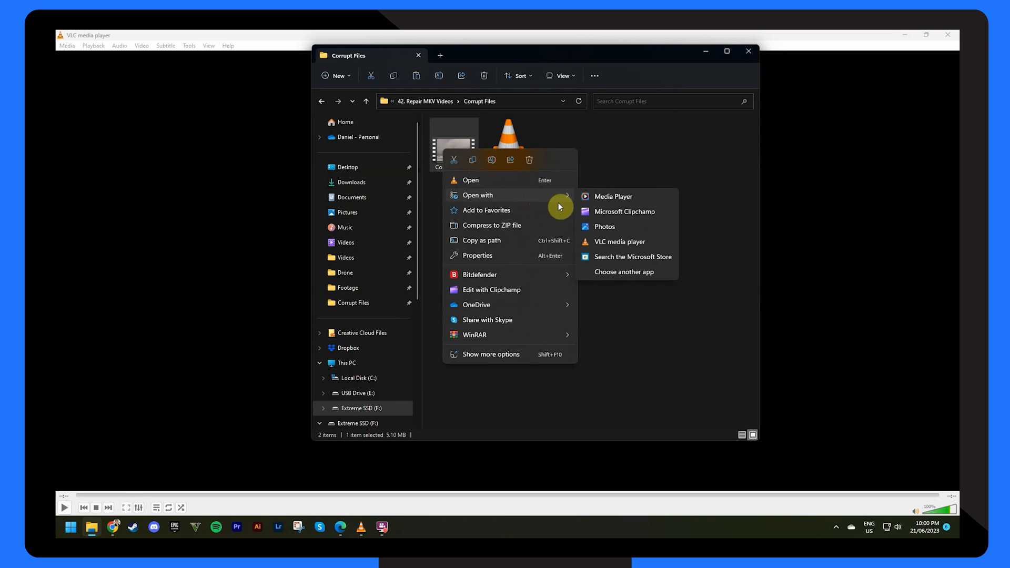
pyautogui.click(619, 242)
pyautogui.write('comm')
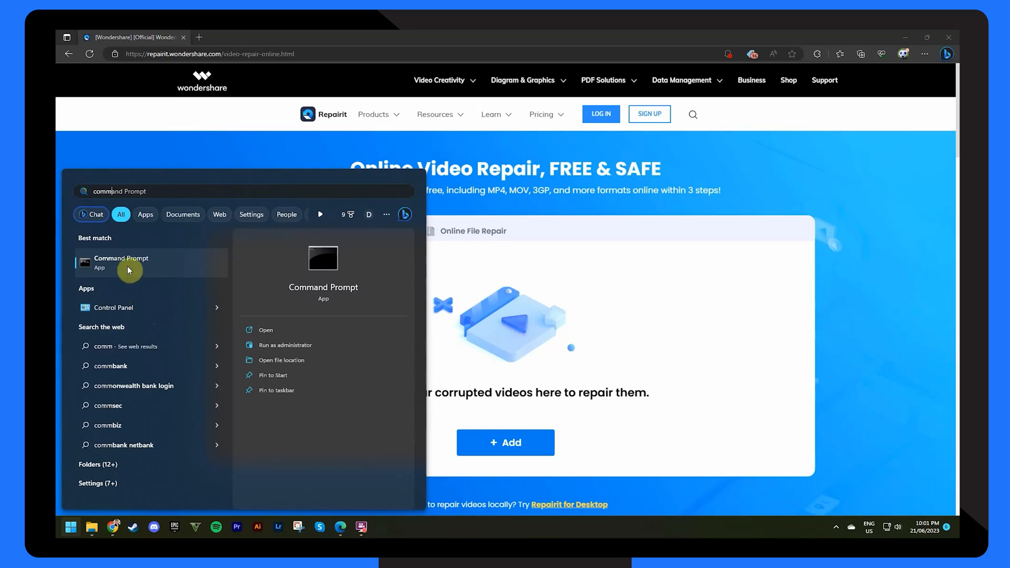
# Launch Command Prompt and enter chkdsk /r /f E: without running it.
pyautogui.click(120, 263)
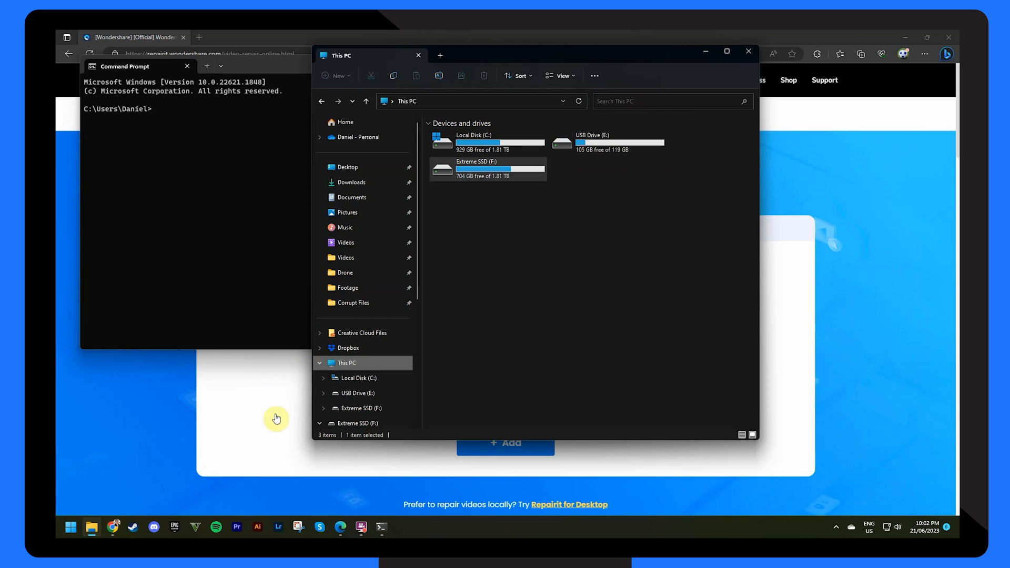
pyautogui.moveTo(257, 133)
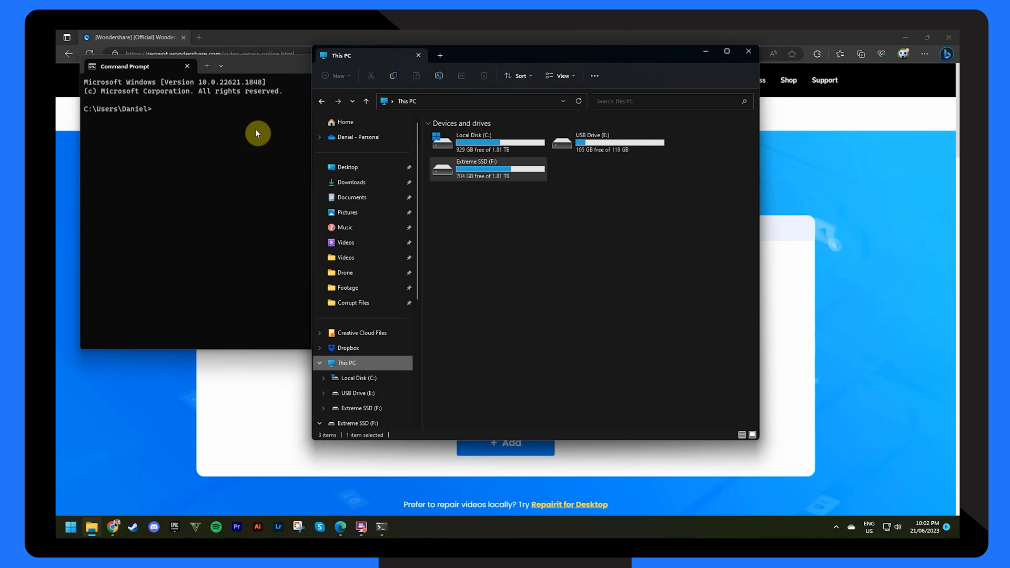
pyautogui.write('chkdsk')
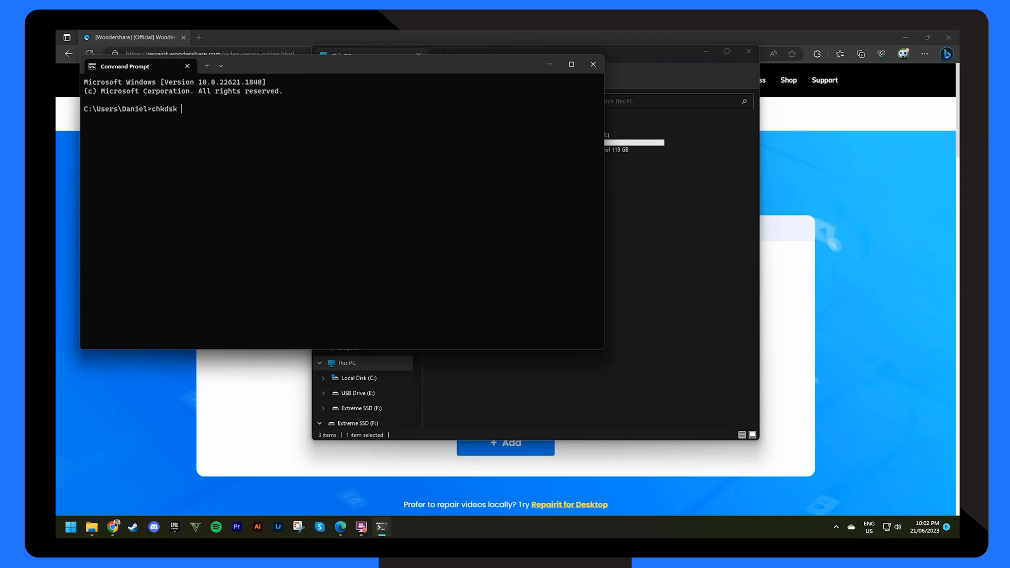
pyautogui.write('/r /')
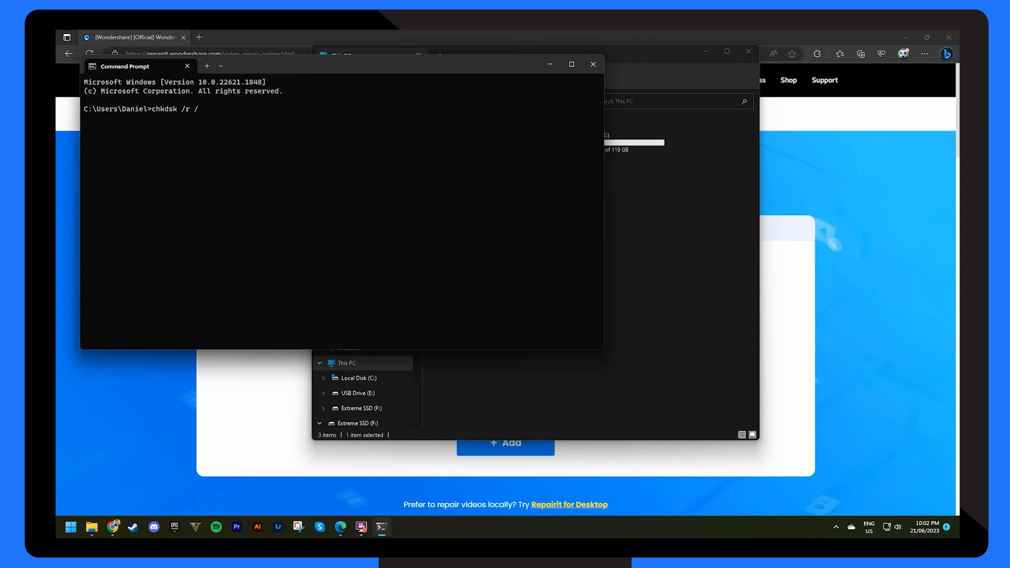
pyautogui.write('f')
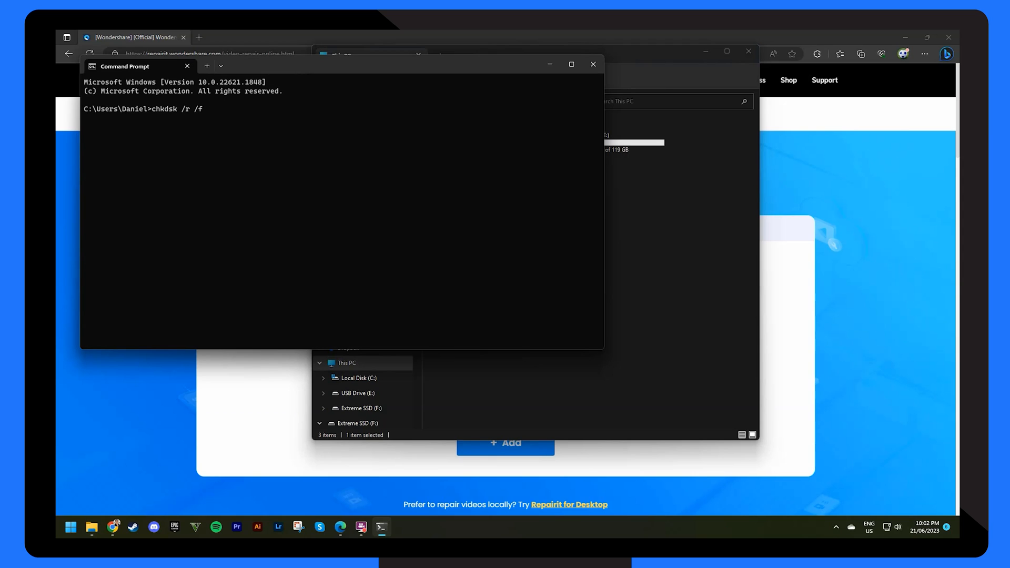
pyautogui.write('E:')
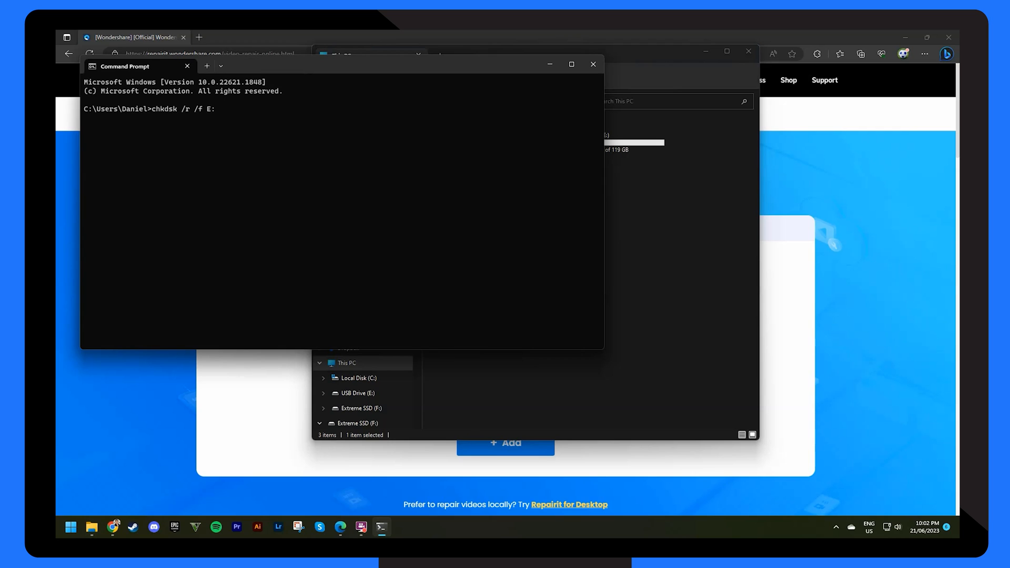